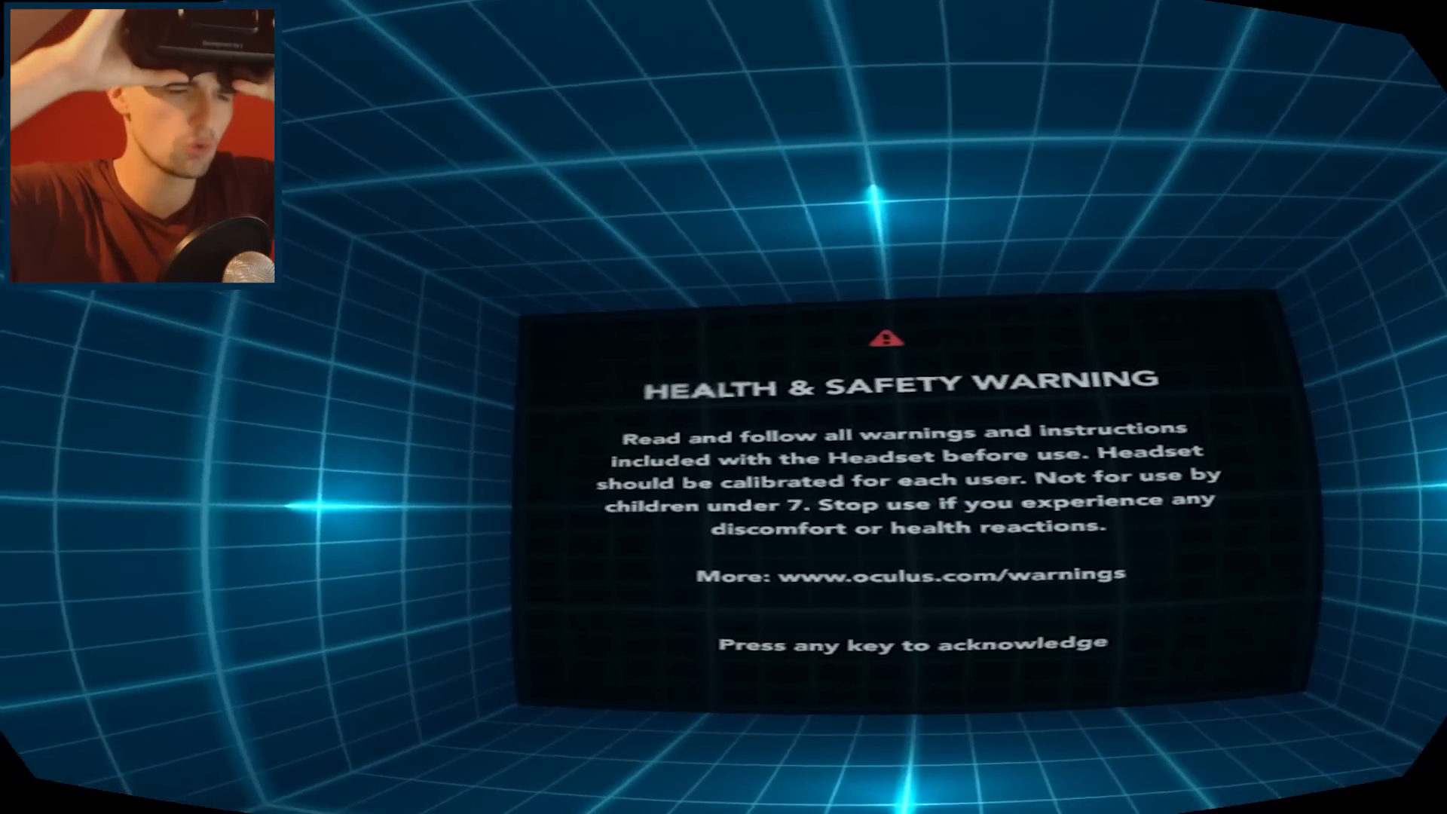
# - Dismiss the Health & Safety Warning with the spacebar to reach the controls overview
pyautogui.press('space')
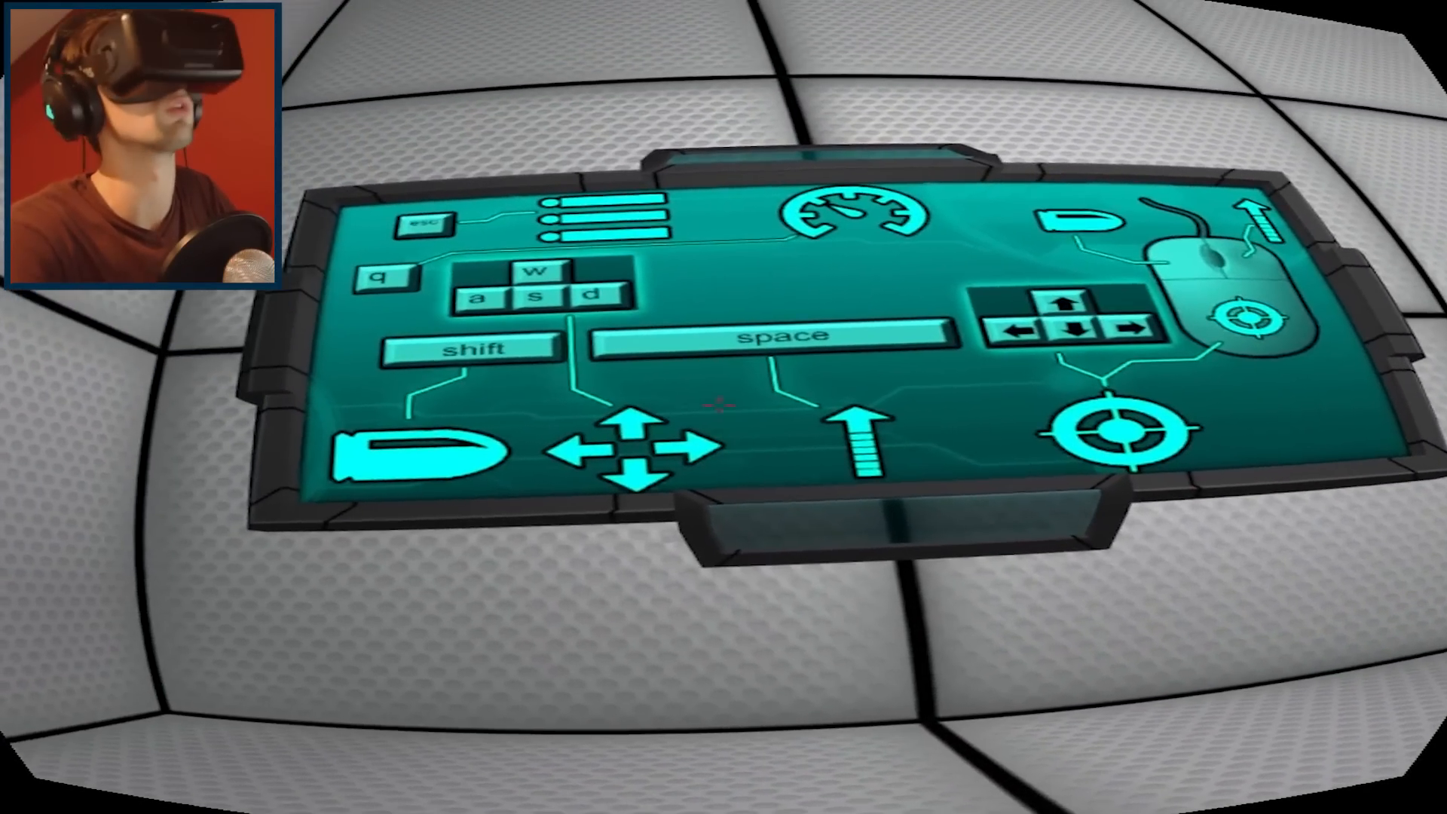
pyautogui.moveTo(724, 407)
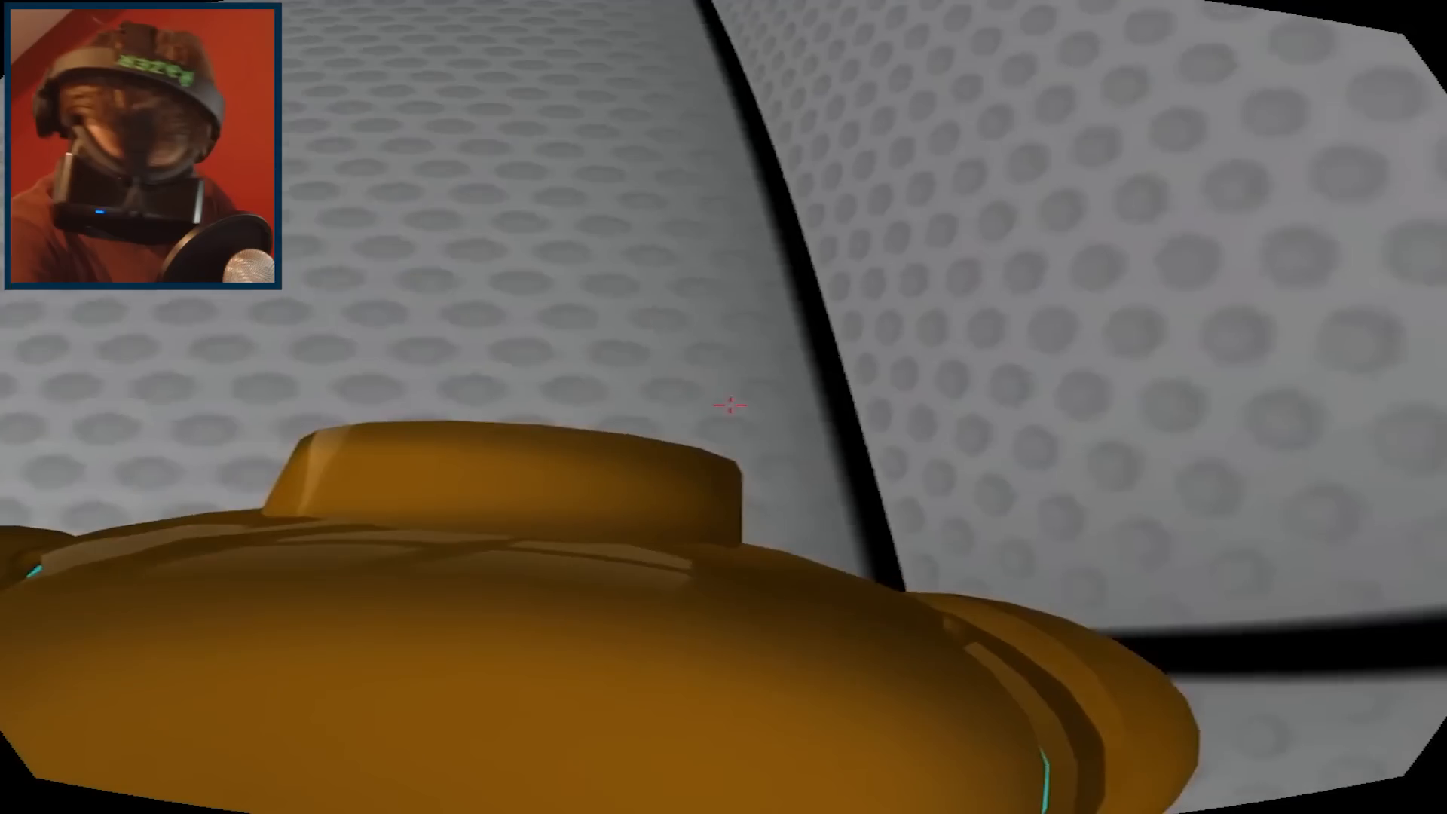
pyautogui.moveTo(724, 404)
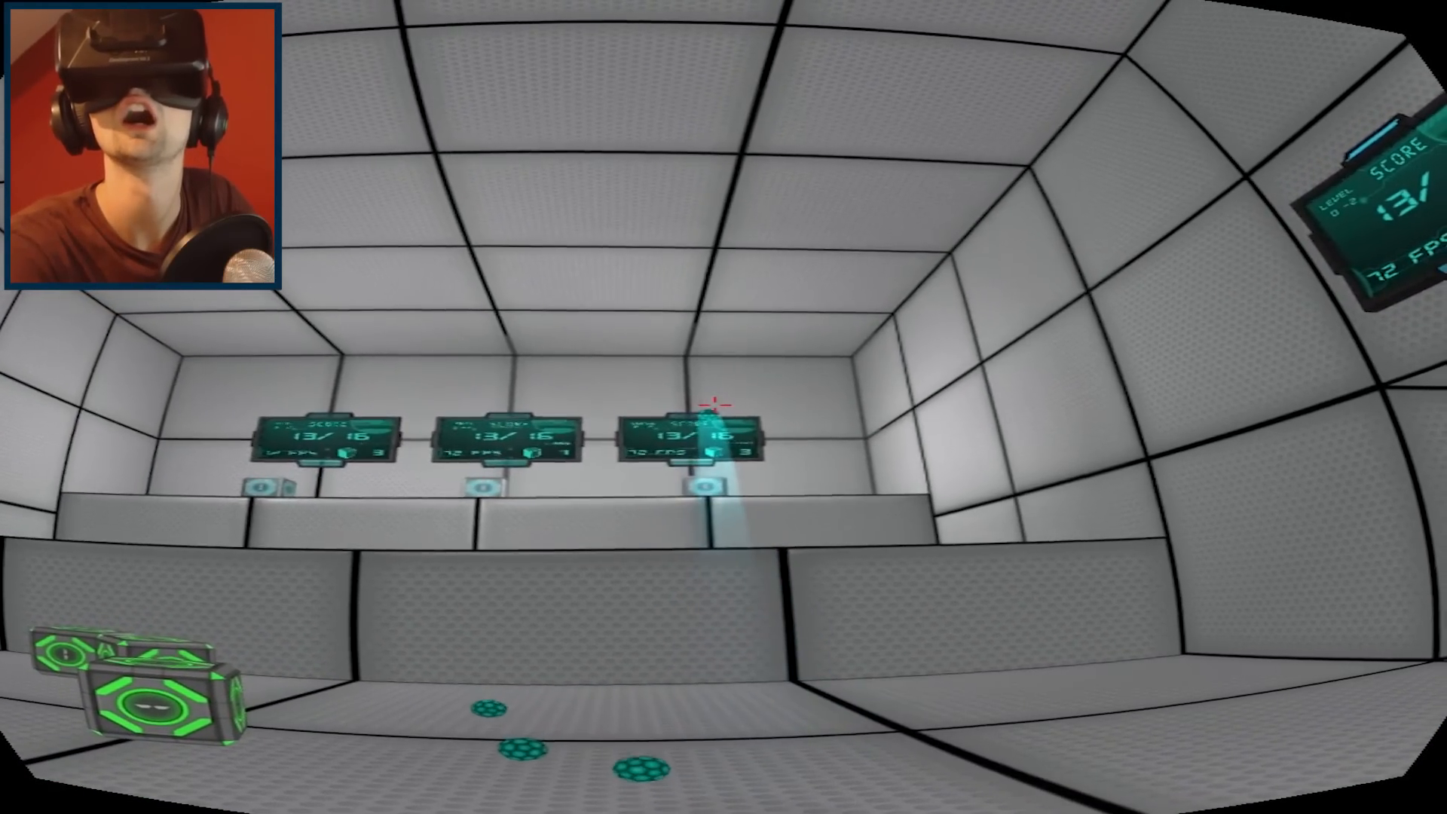
pyautogui.moveTo(724, 407)
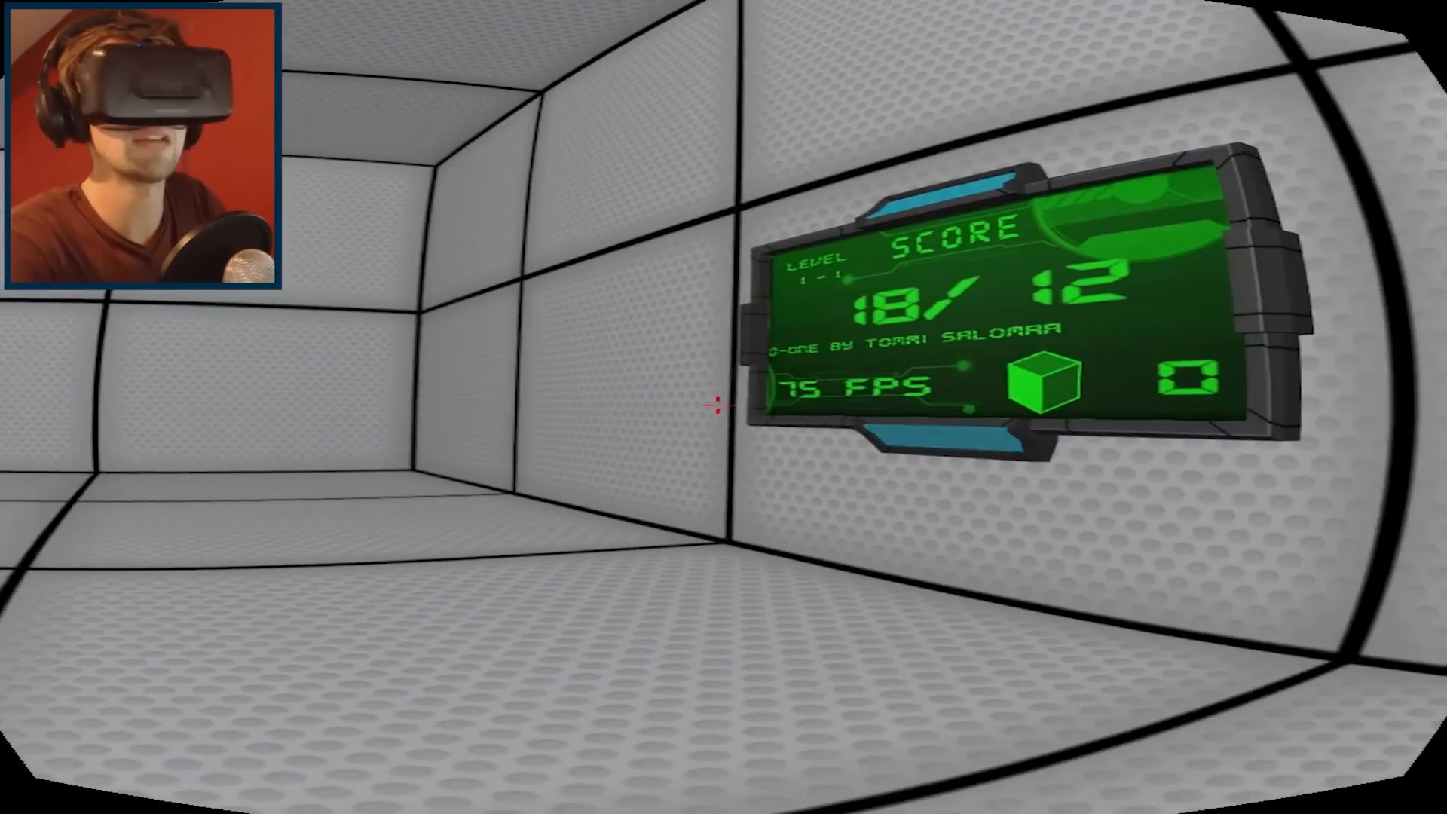
pyautogui.moveTo(723, 407)
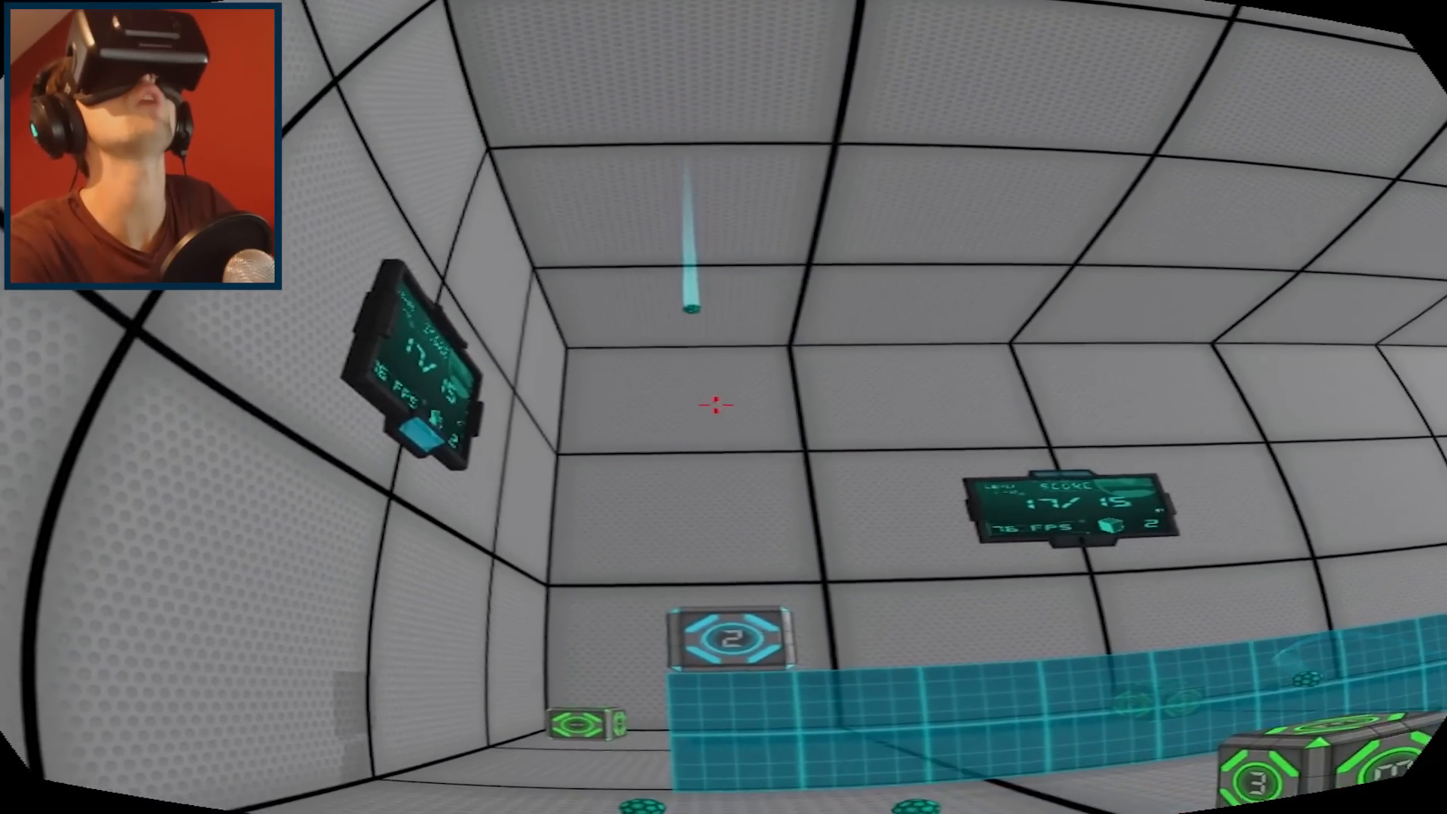
pyautogui.moveTo(723, 407)
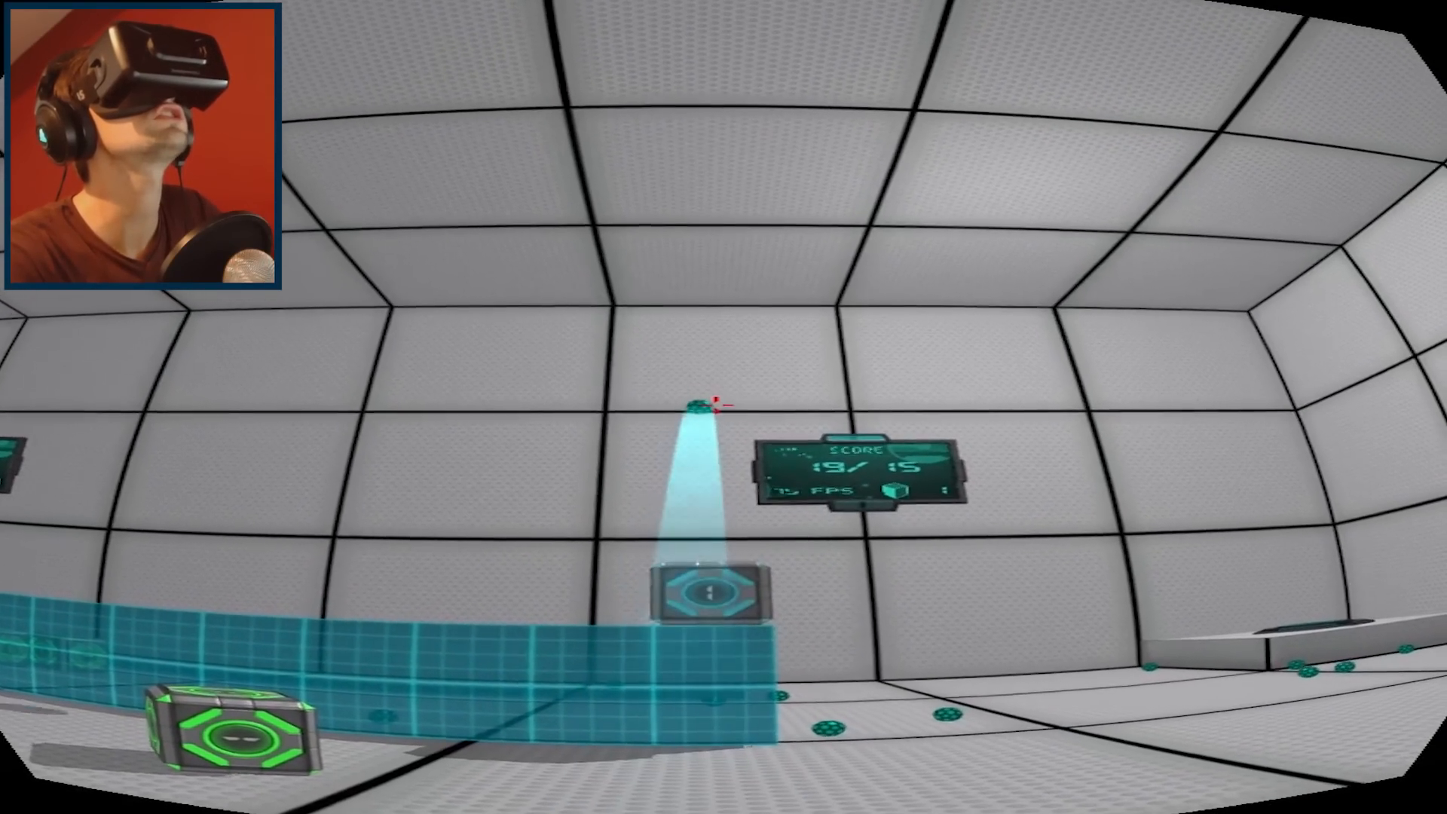
pyautogui.moveTo(724, 407)
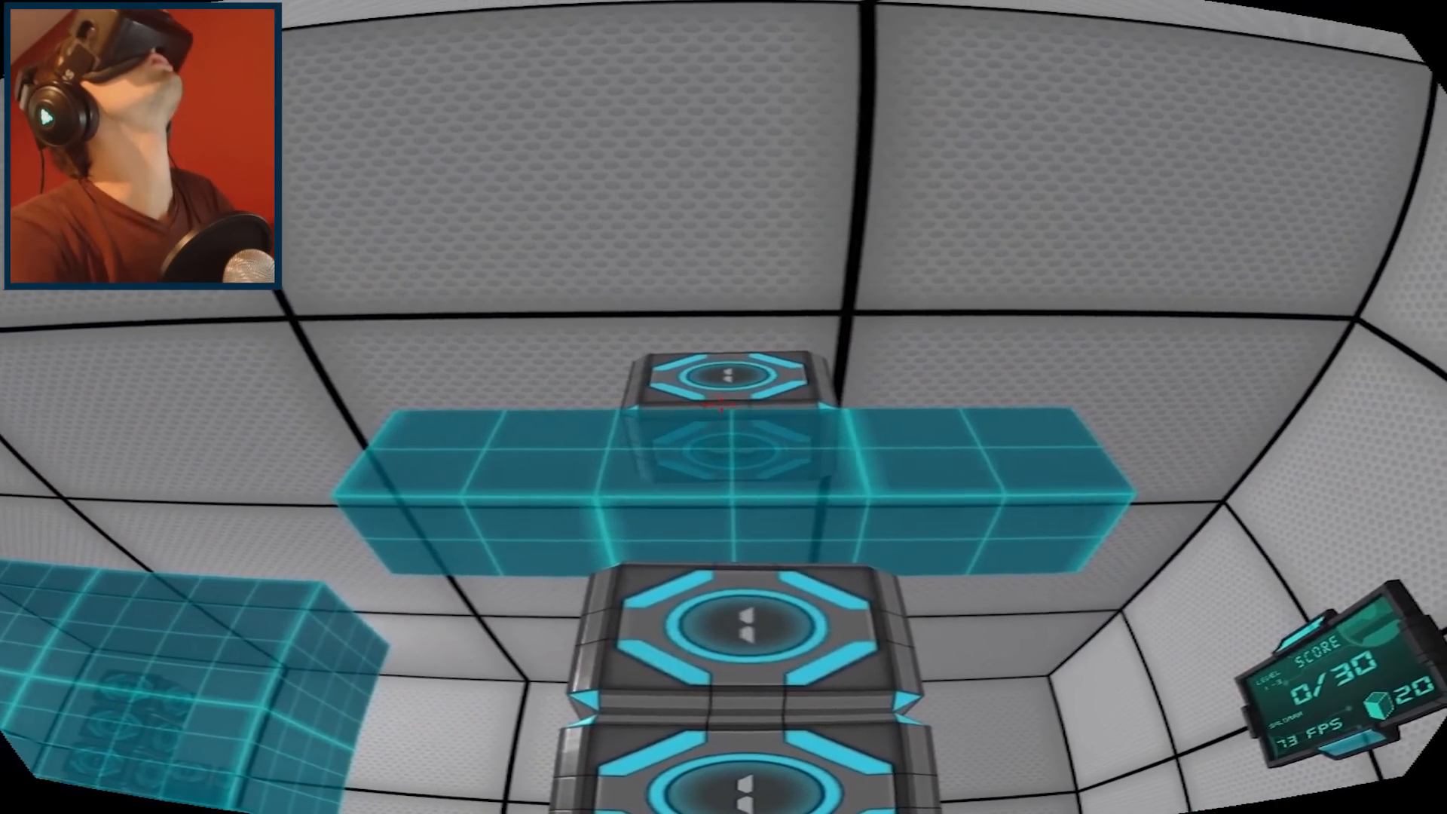
pyautogui.moveTo(724, 407)
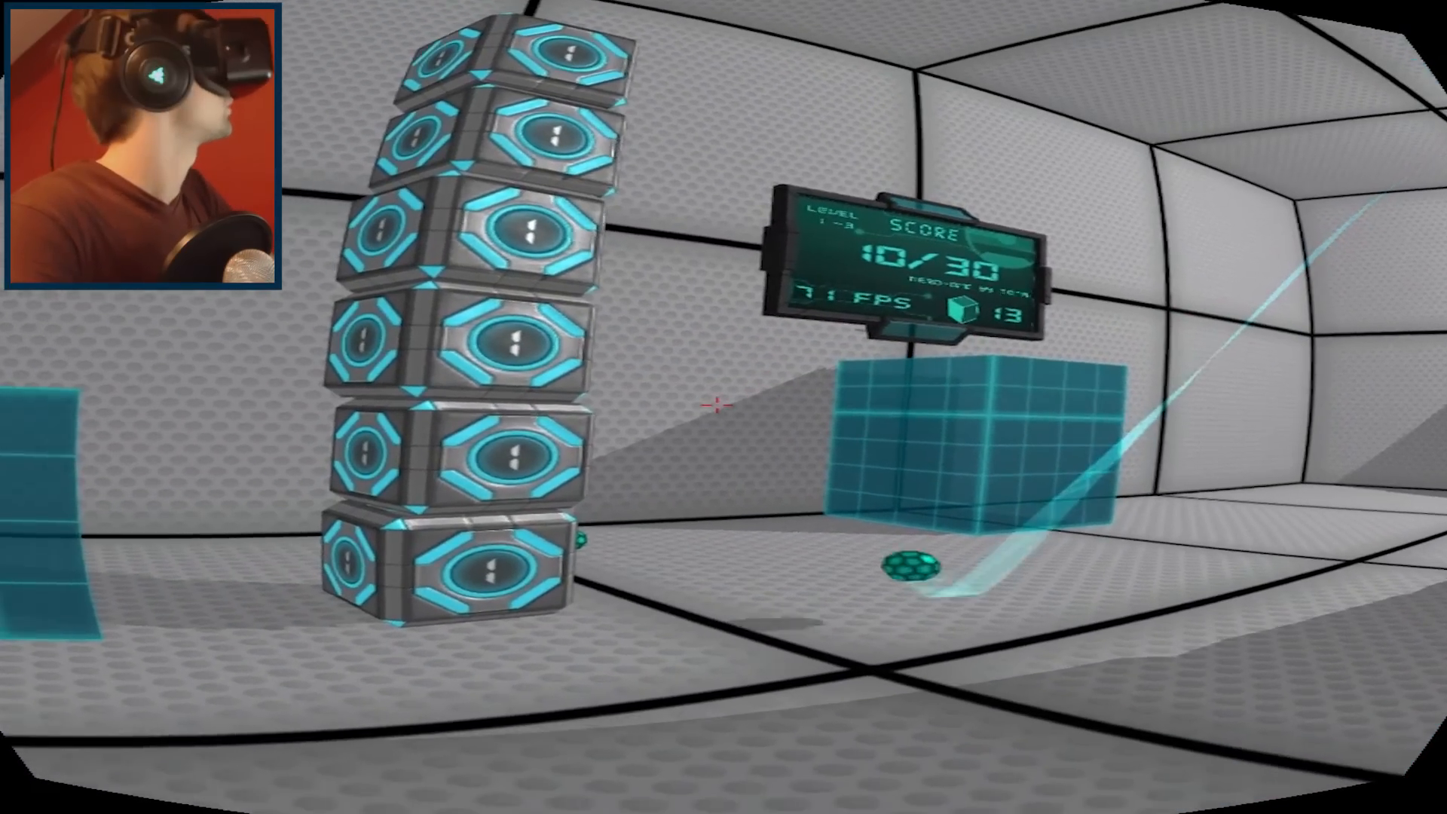
pyautogui.moveTo(724, 403)
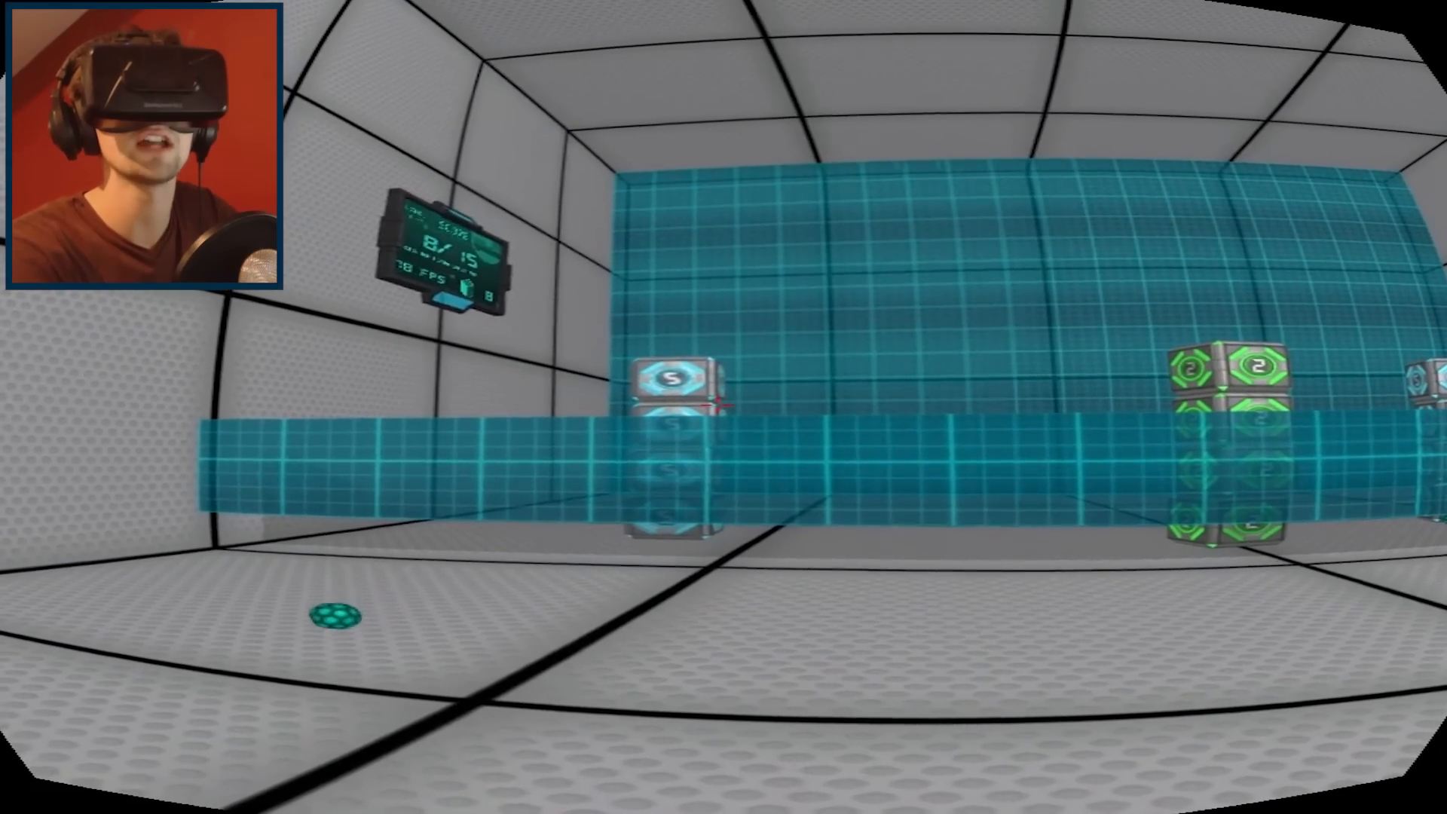
pyautogui.moveTo(723, 407)
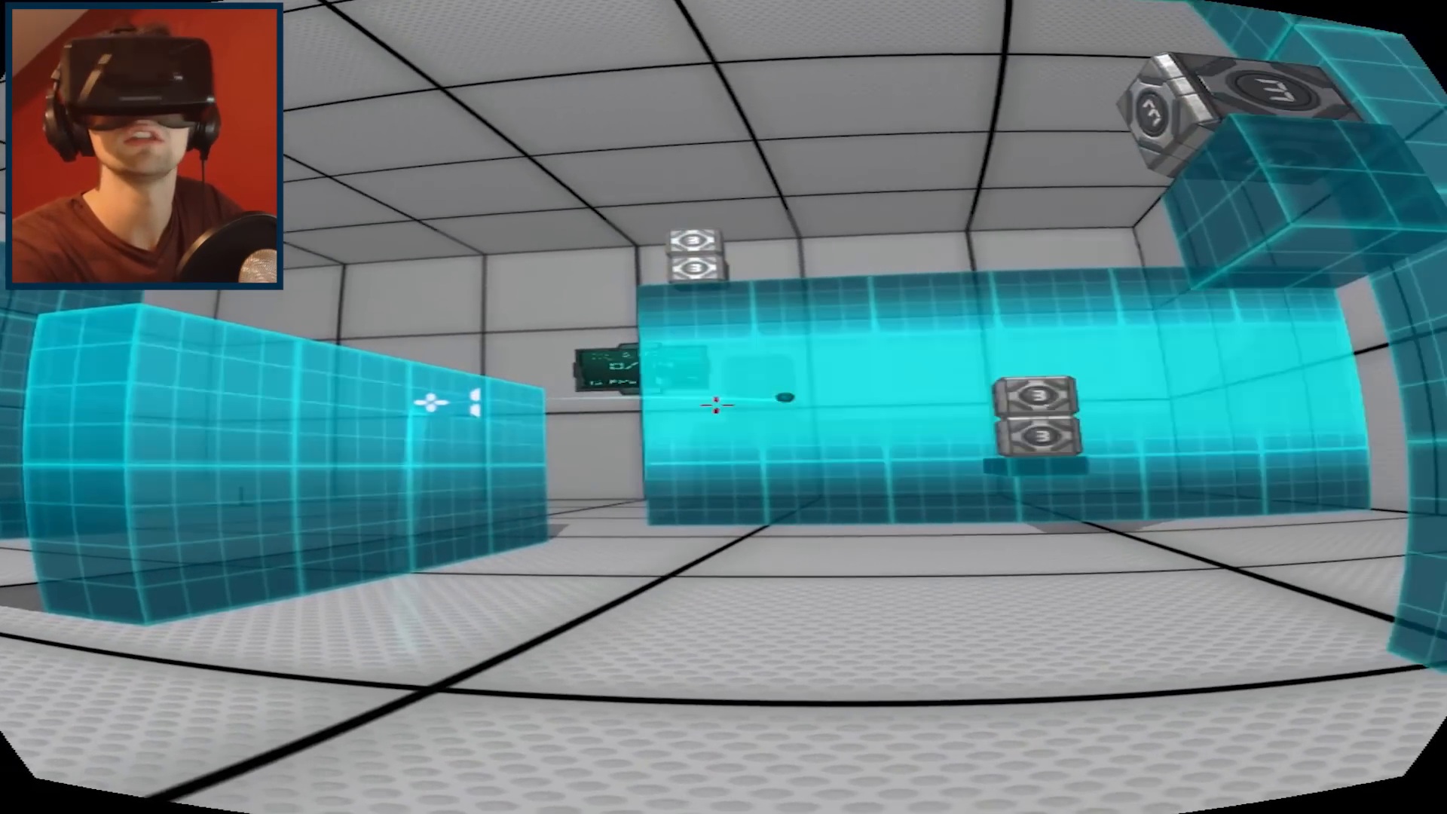
pyautogui.moveTo(723, 407)
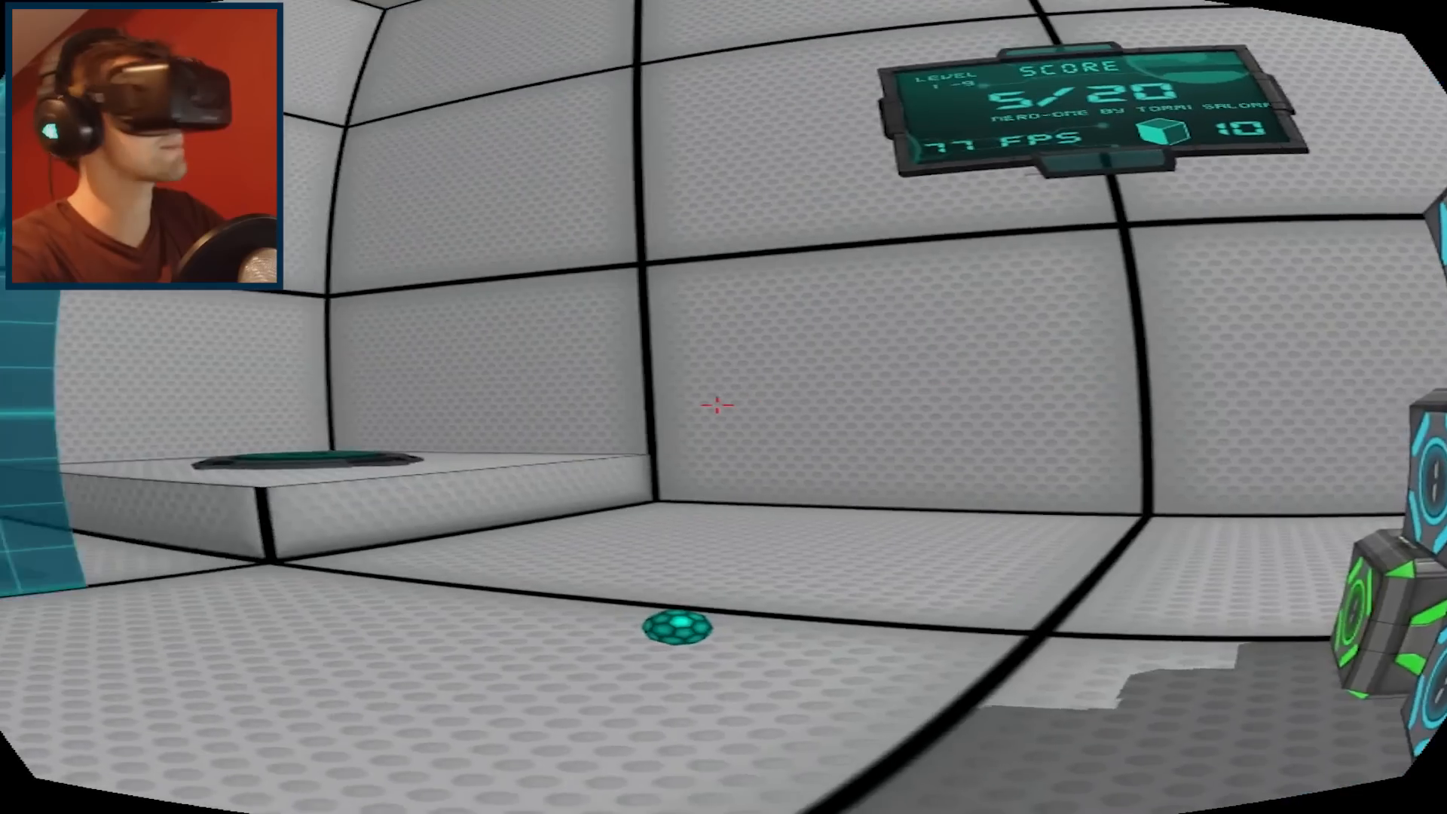
pyautogui.moveTo(723, 407)
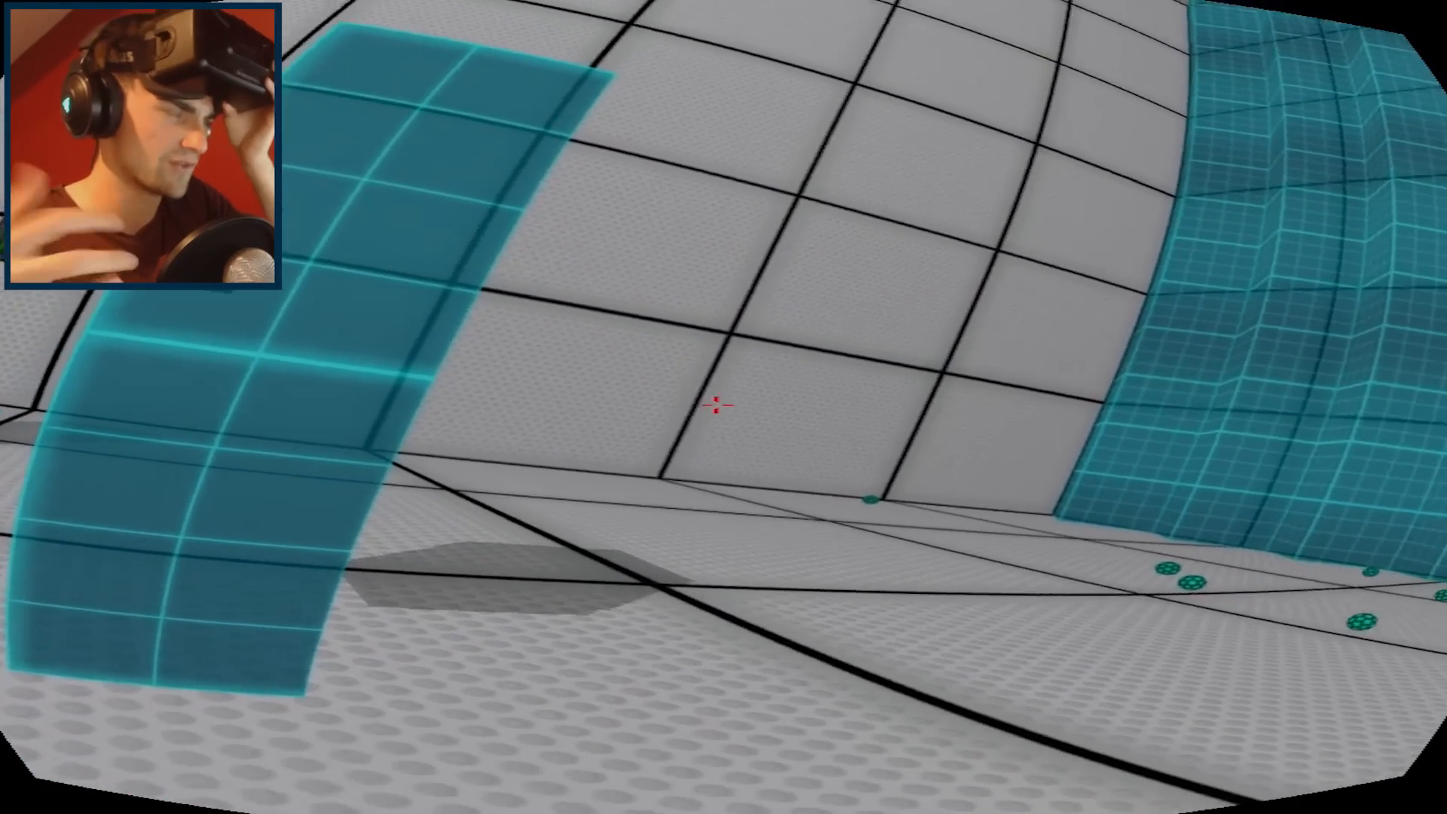
pyautogui.moveTo(724, 407)
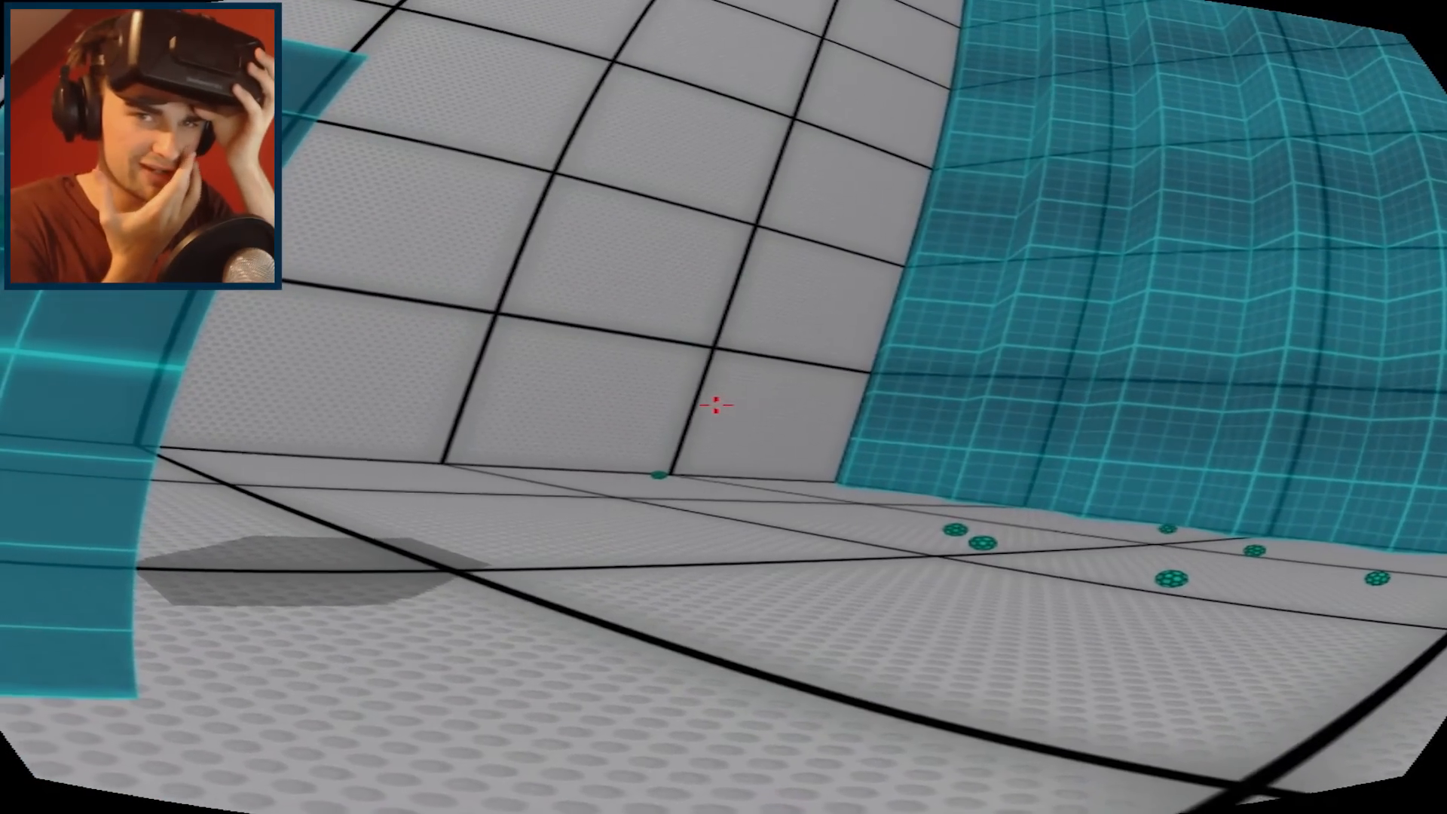